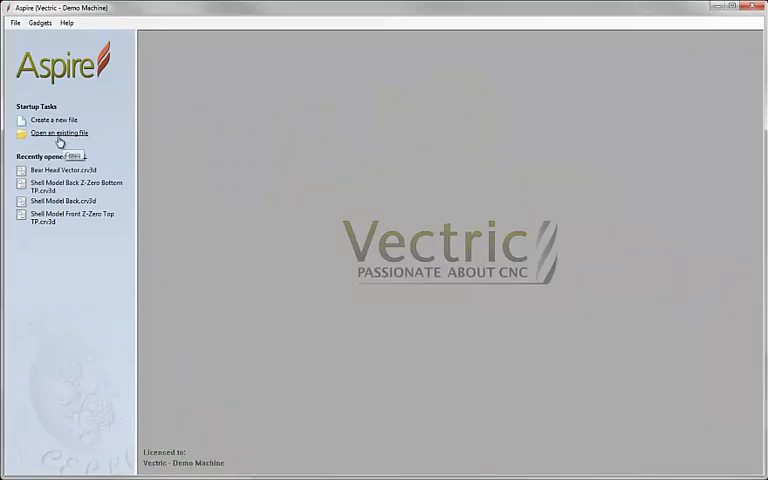
# - Open Bear Head Vector.crv3d with Modeling tools active and the 2D and 3D views tiled
pyautogui.click(57, 132)
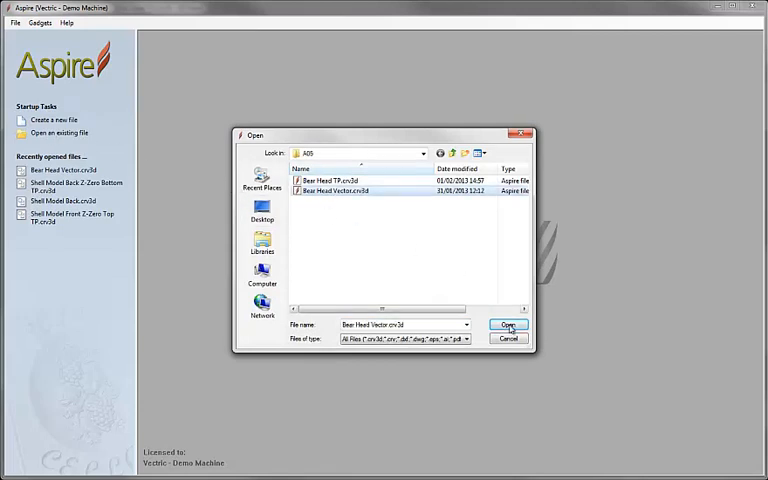
pyautogui.click(507, 324)
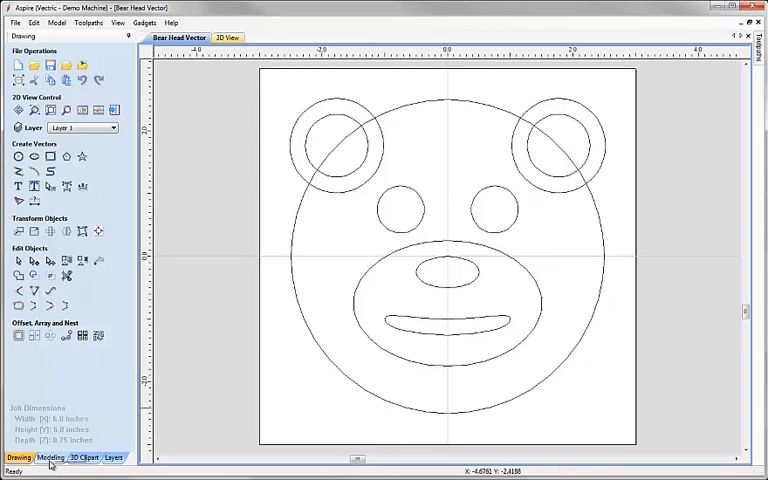
pyautogui.click(54, 459)
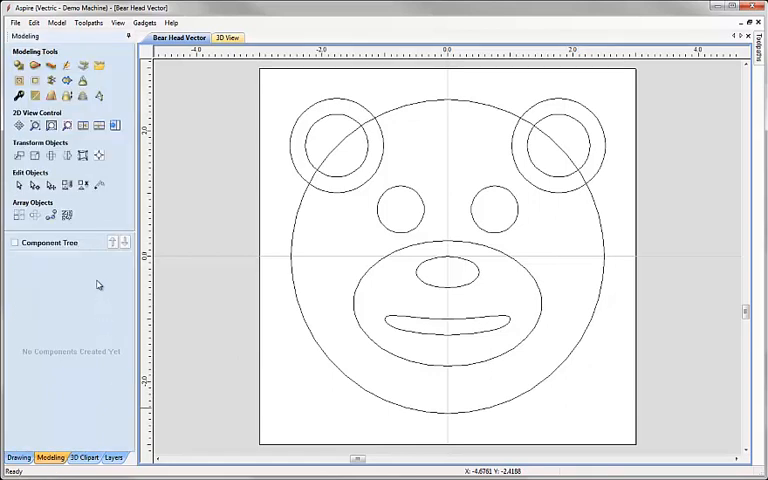
pyautogui.click(83, 125)
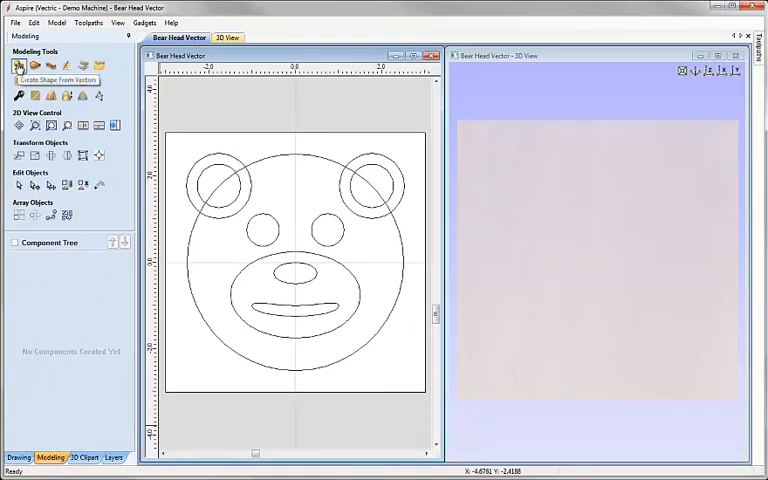
# - Build a 30-degree dome named Face from the outer head circle
pyautogui.click(22, 63)
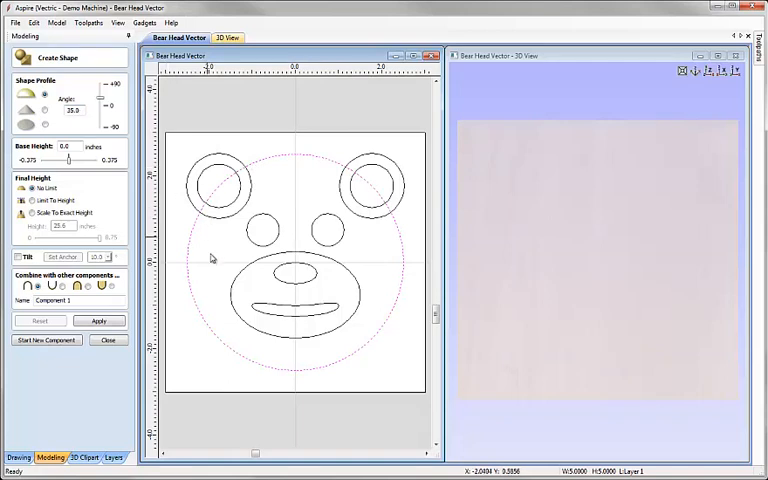
pyautogui.moveTo(242, 229)
pyautogui.write('30')
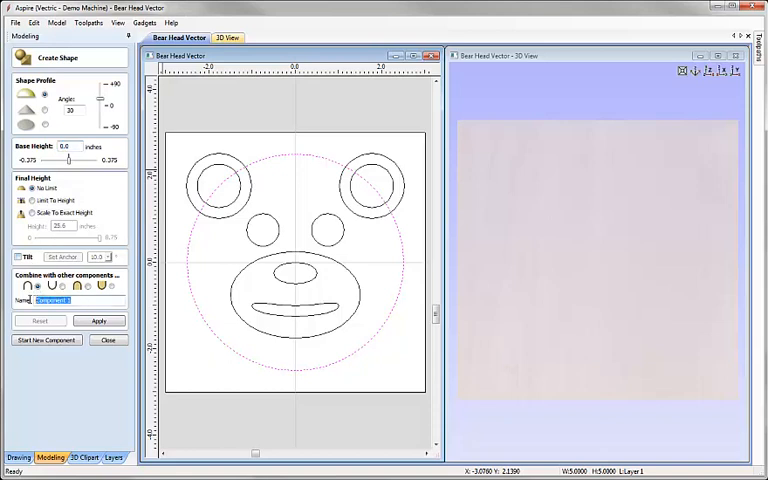
pyautogui.write('Fa')
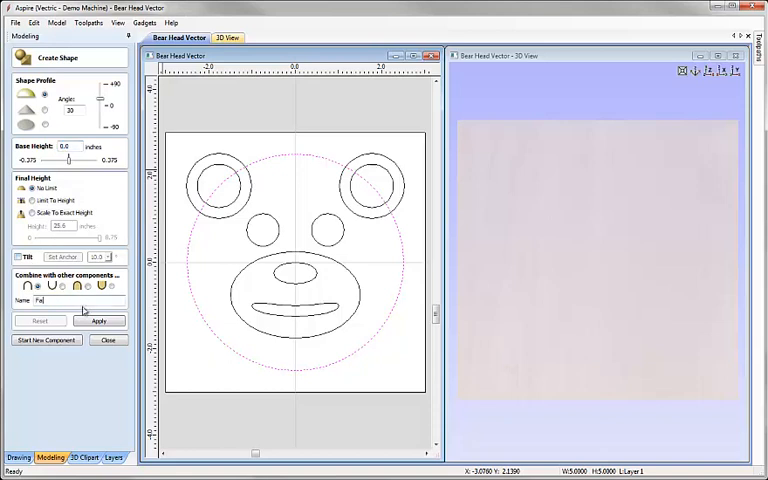
pyautogui.click(98, 320)
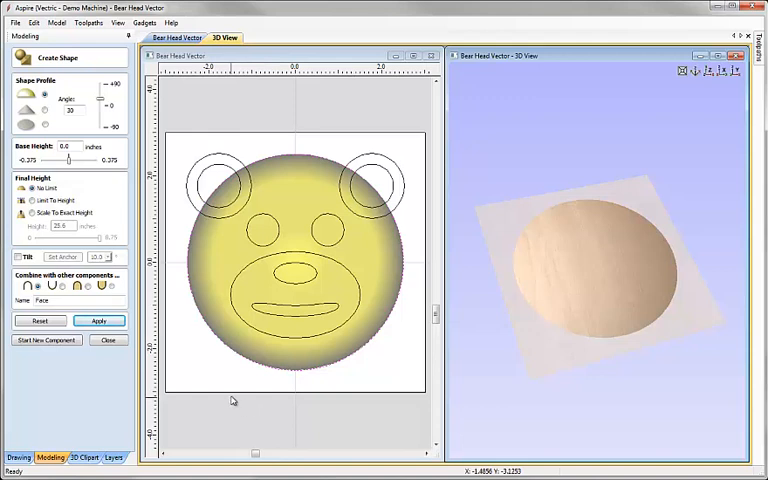
pyautogui.moveTo(217, 366)
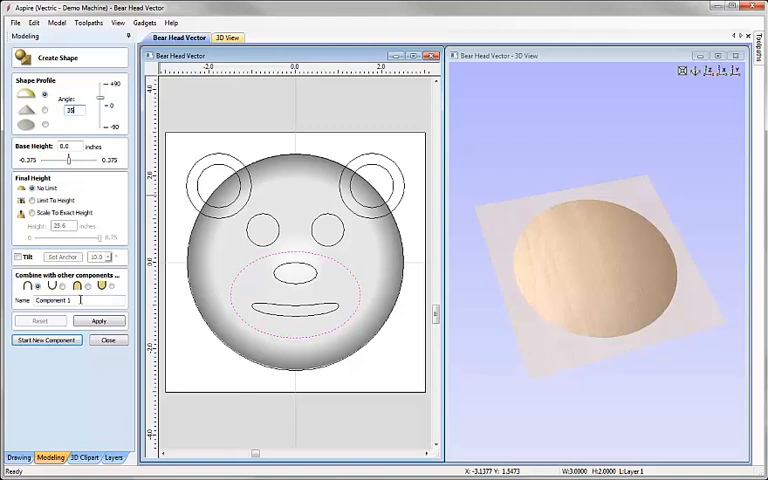
# - Add raised Snout, nose and two eye dome components onto the face
pyautogui.write('Snout')
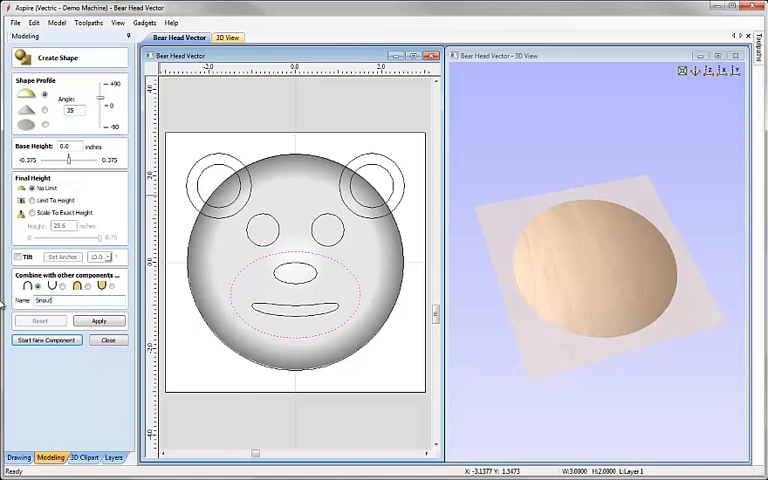
pyautogui.click(98, 320)
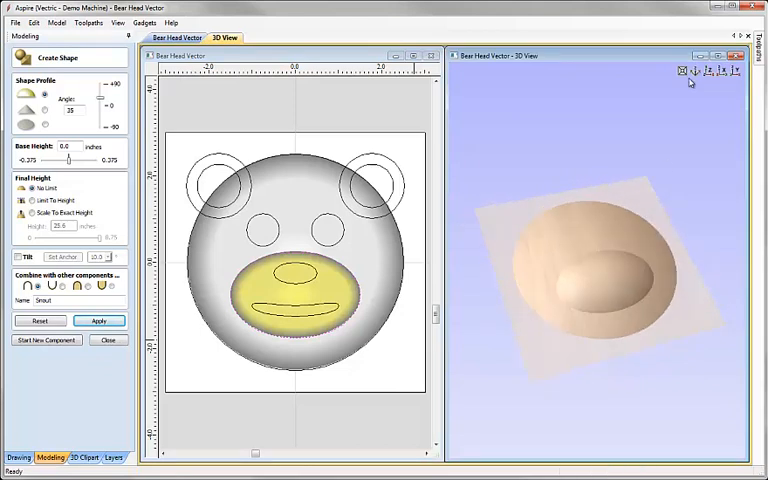
pyautogui.click(98, 321)
pyautogui.write('N')
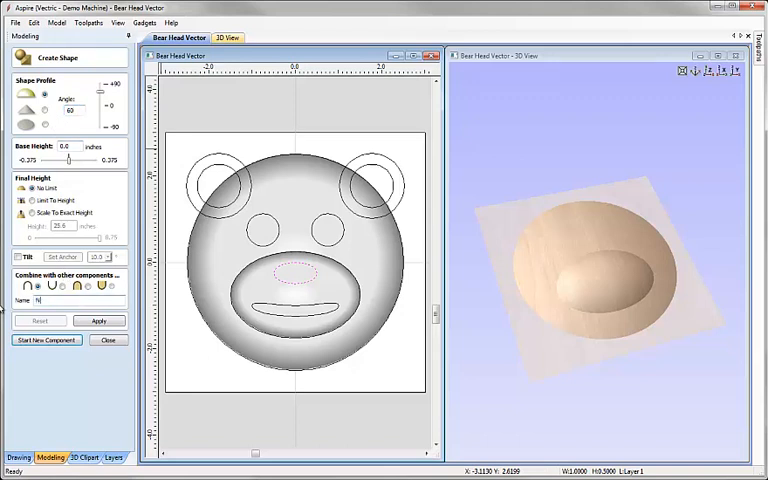
pyautogui.click(99, 320)
pyautogui.write('Eyes')
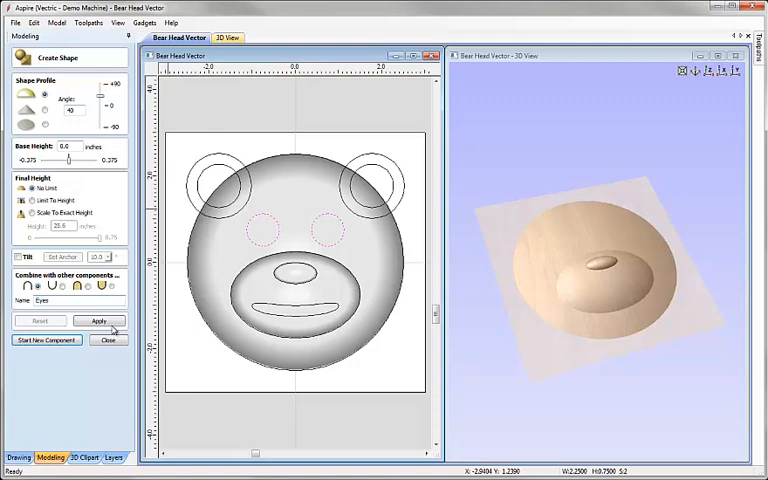
pyautogui.click(99, 320)
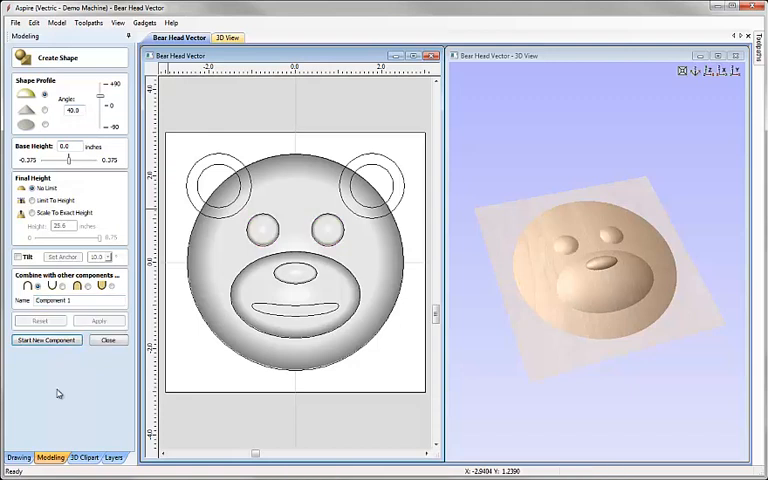
pyautogui.moveTo(551, 352)
pyautogui.write('30')
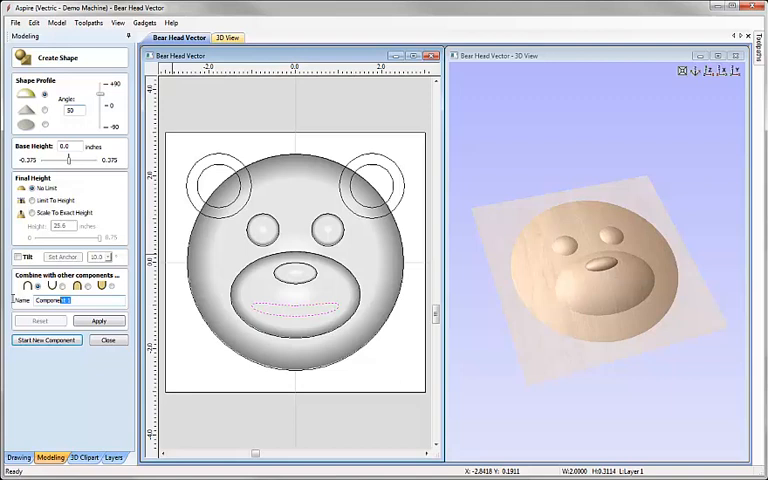
# - Create a Mouth component from the mouth vector and tilt the 3D view to inspect it
pyautogui.write('Mouth')
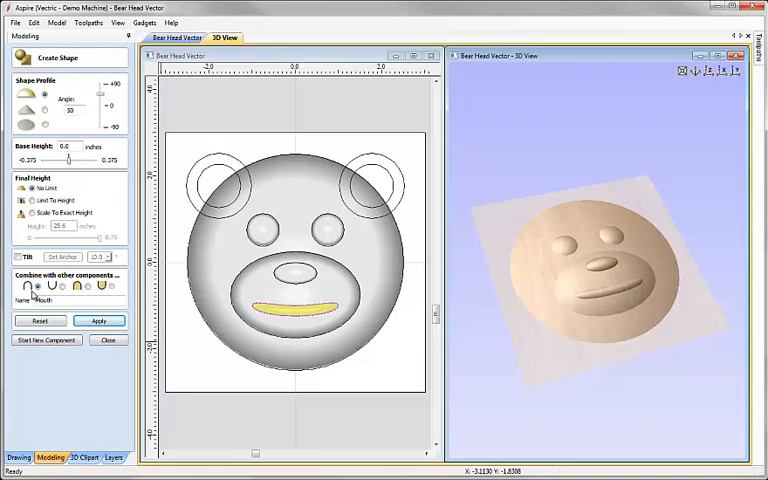
pyautogui.moveTo(62, 289)
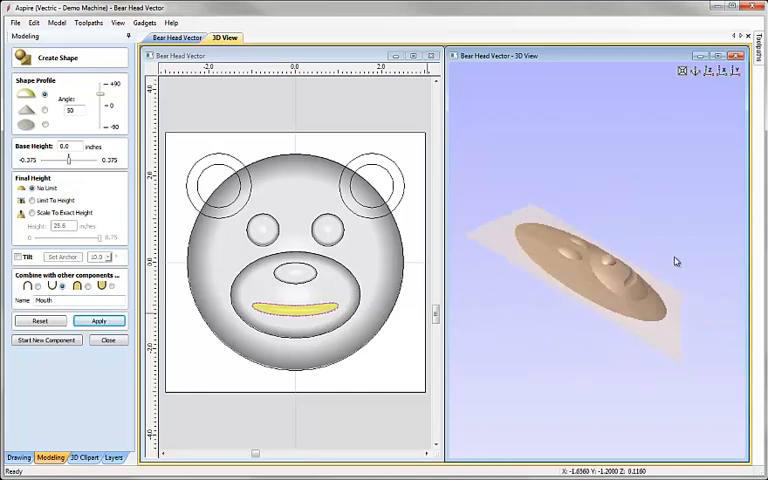
pyautogui.moveTo(675, 260); pyautogui.dragTo(660, 300)
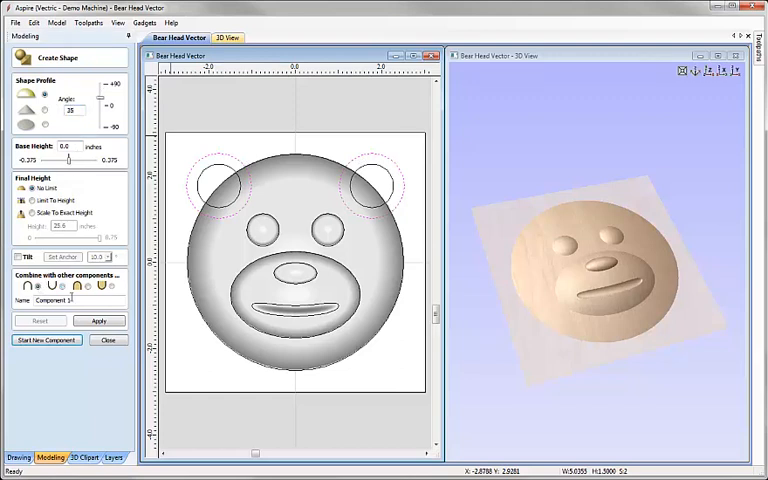
# - Add an Ear Outer raised component and an Ear Inner subtracted hollow, then close the tool
pyautogui.write('Ear Outer')
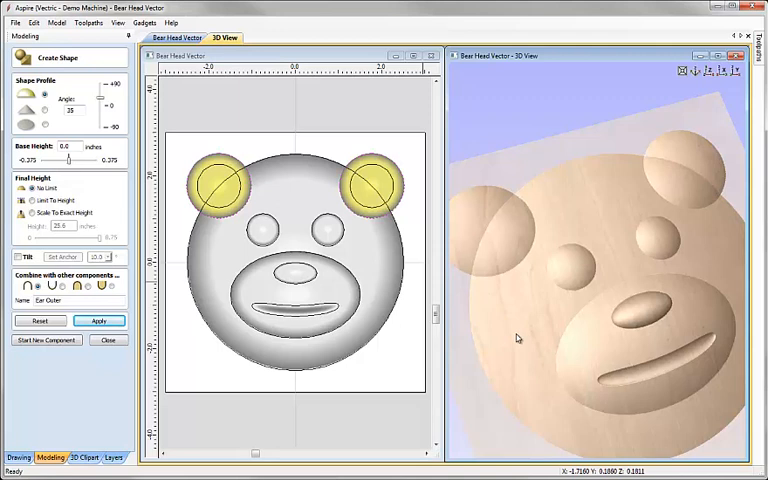
pyautogui.moveTo(518, 338); pyautogui.dragTo(525, 310)
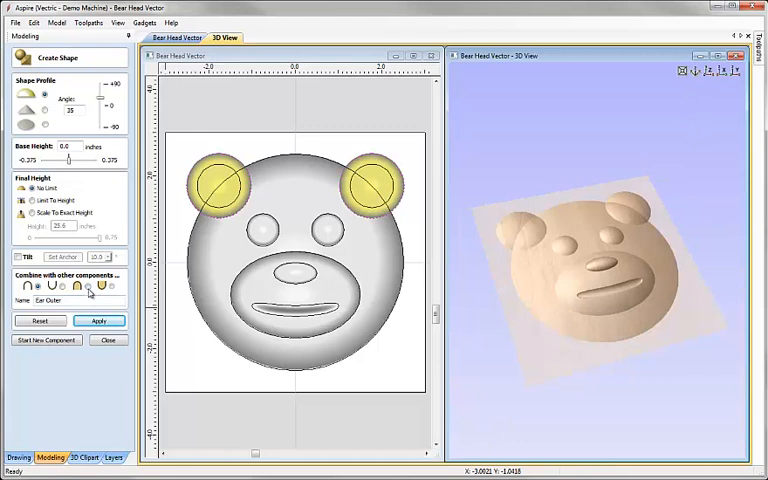
pyautogui.moveTo(104, 286)
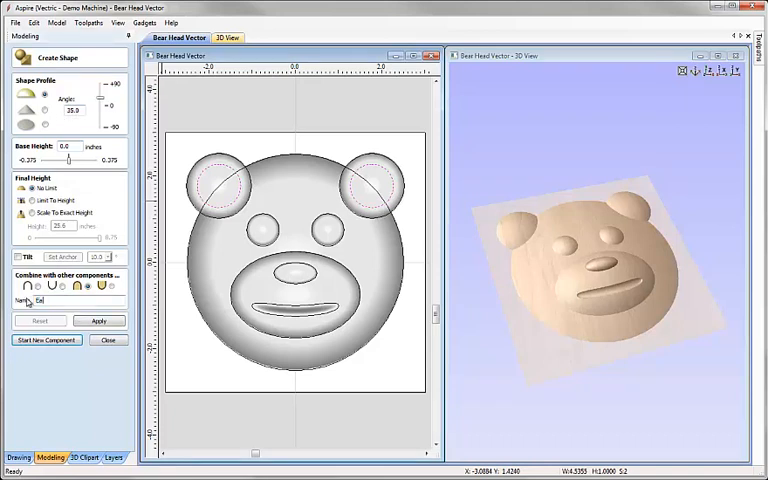
pyautogui.write('Ear Inner')
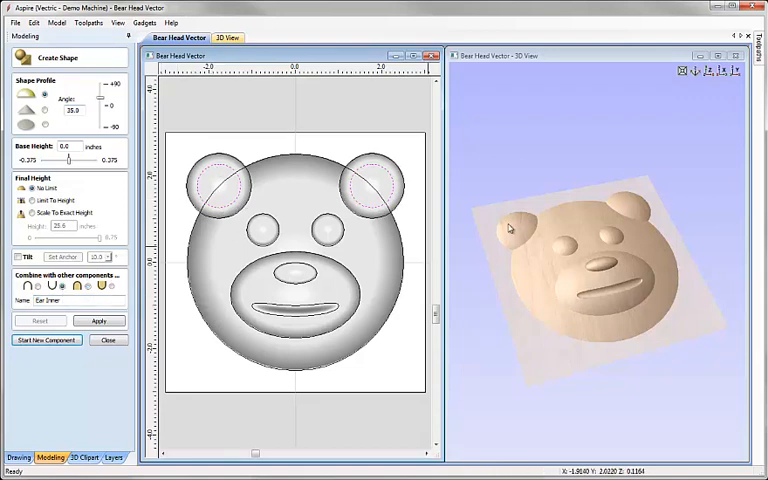
pyautogui.click(98, 320)
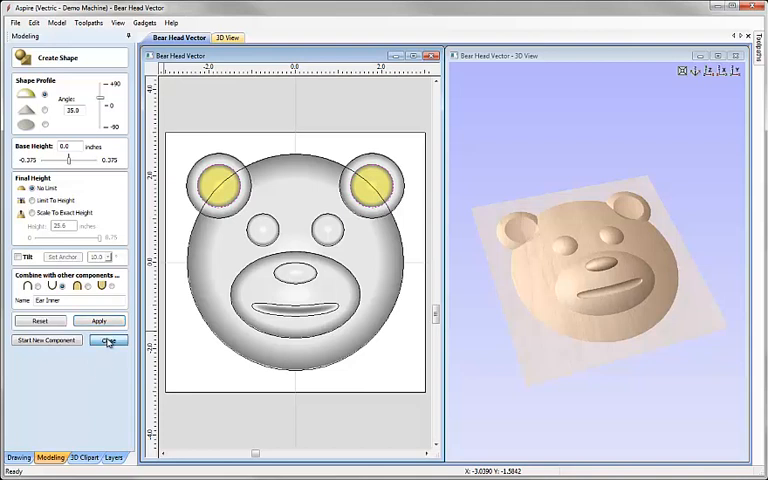
pyautogui.click(108, 341)
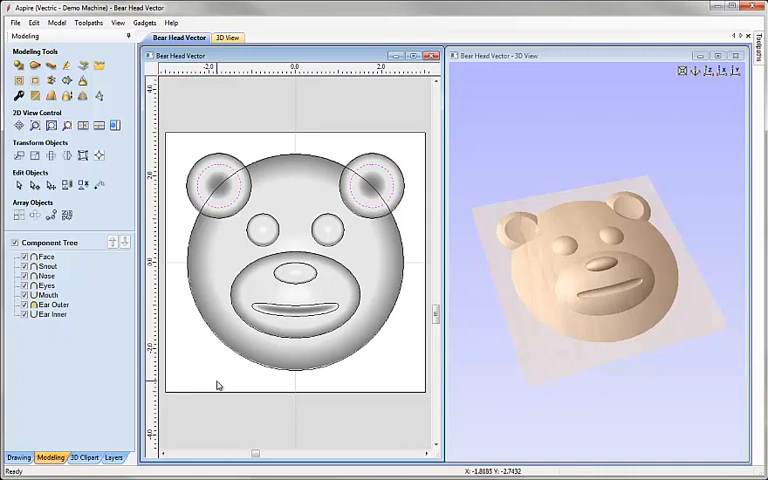
pyautogui.moveTo(600, 252)
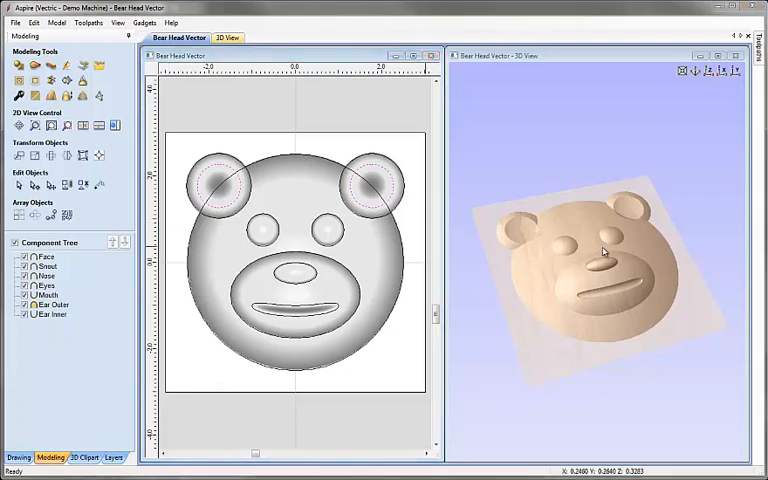
# - Group Ear Outer with Ear Inner in the Component Tree and collapse the group
pyautogui.moveTo(605, 250); pyautogui.dragTo(535, 313)
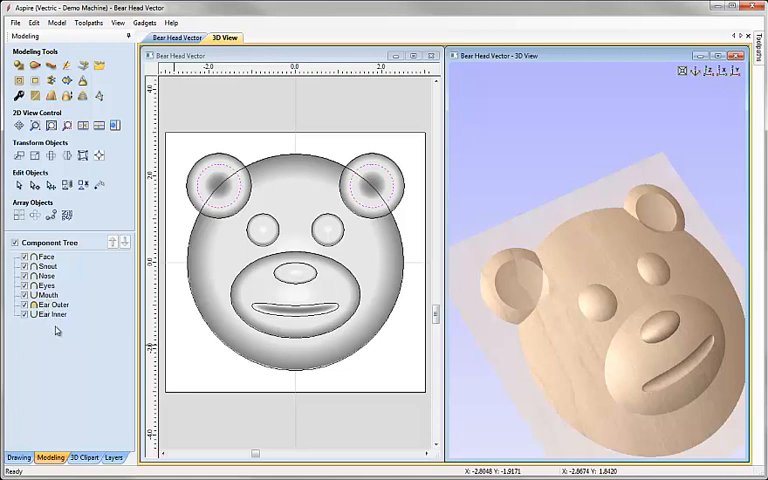
pyautogui.click(52, 305)
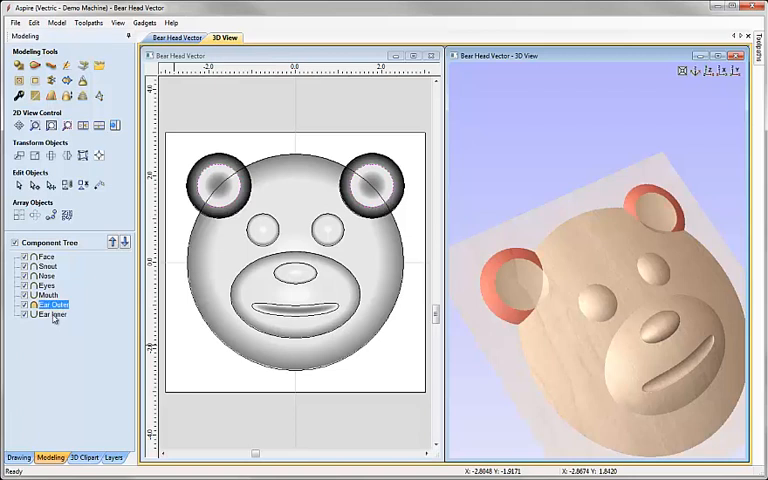
pyautogui.click(52, 313)
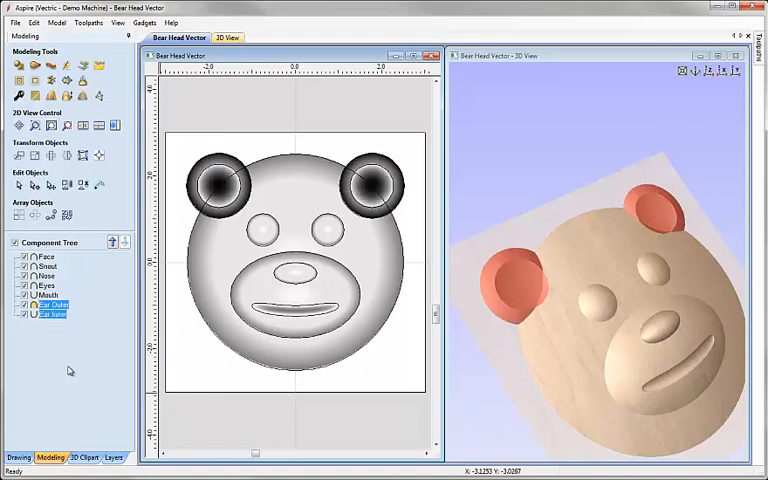
pyautogui.click(66, 187)
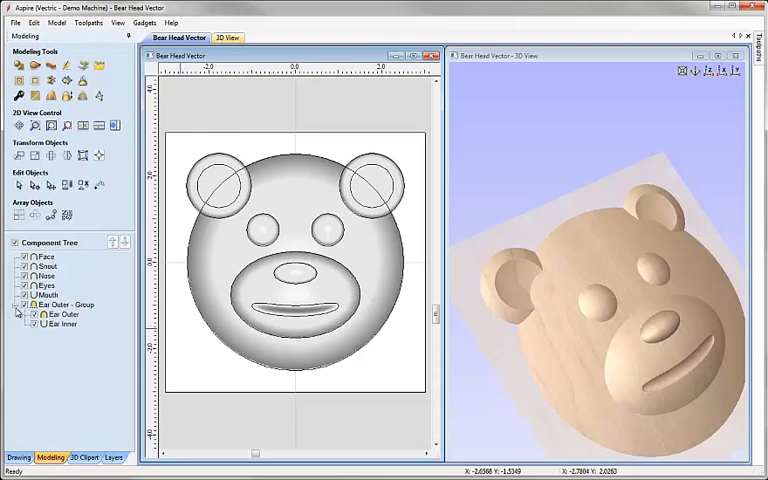
pyautogui.click(22, 305)
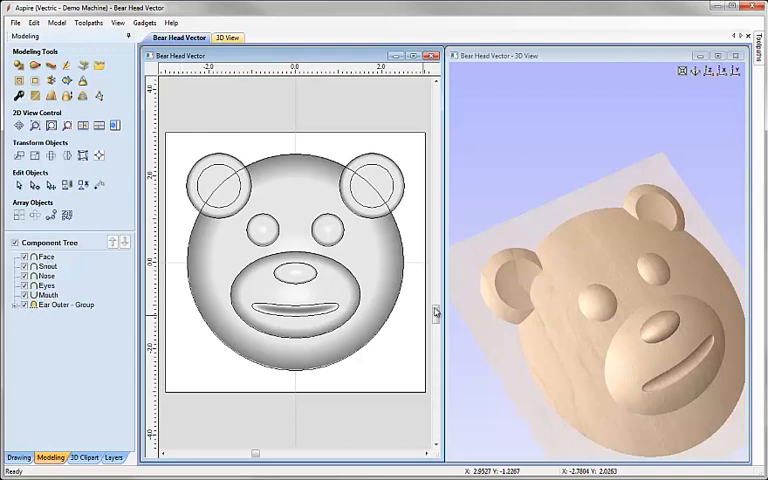
pyautogui.moveTo(553, 303)
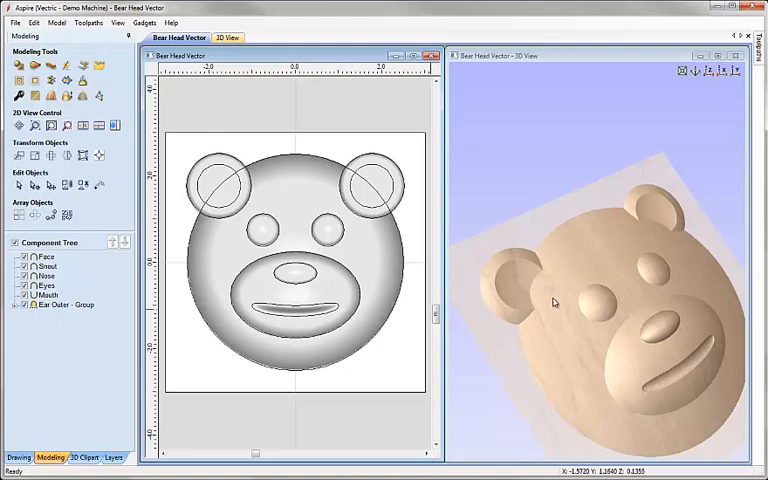
pyautogui.moveTo(337, 327)
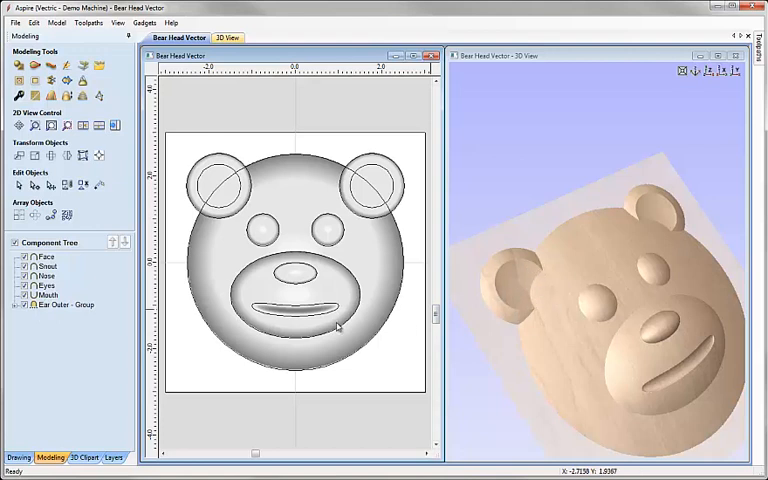
pyautogui.moveTo(514, 300)
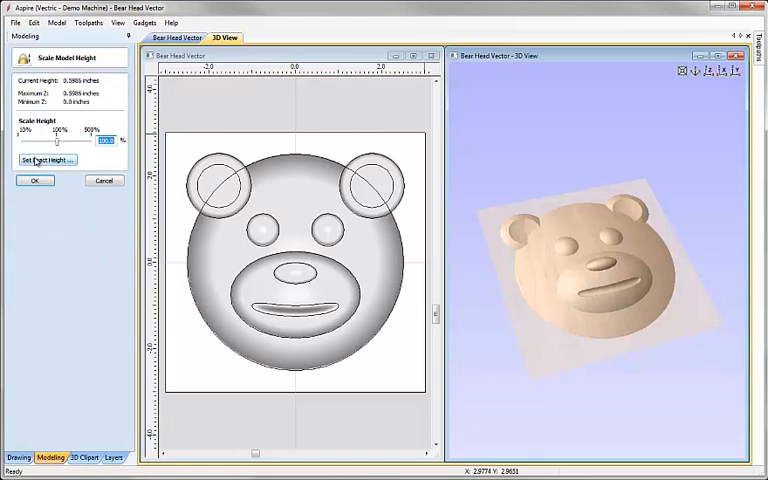
# - Scale the model to an exact height of 0.4, then 0.6 inches
pyautogui.click(48, 160)
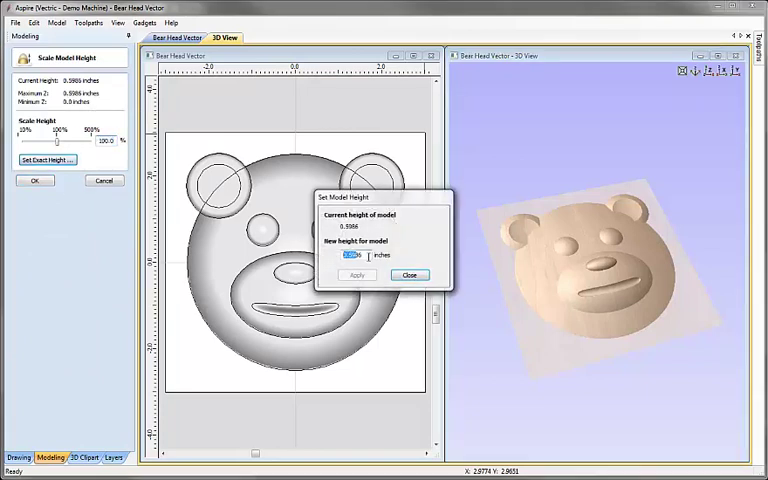
pyautogui.write('0.4')
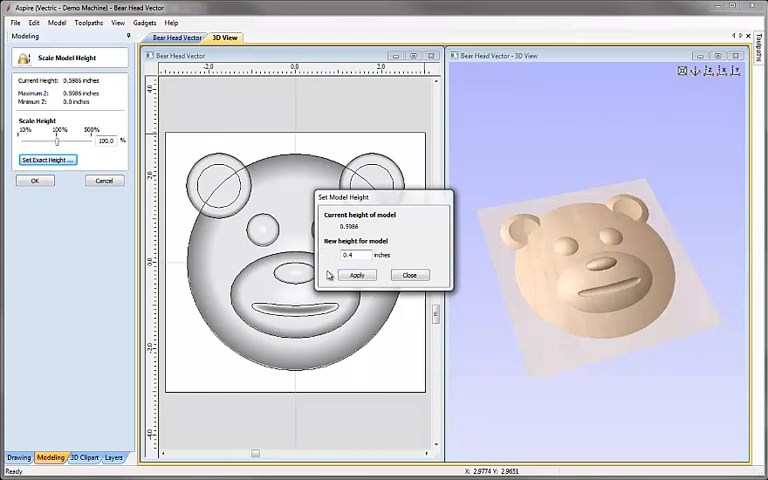
pyautogui.click(357, 275)
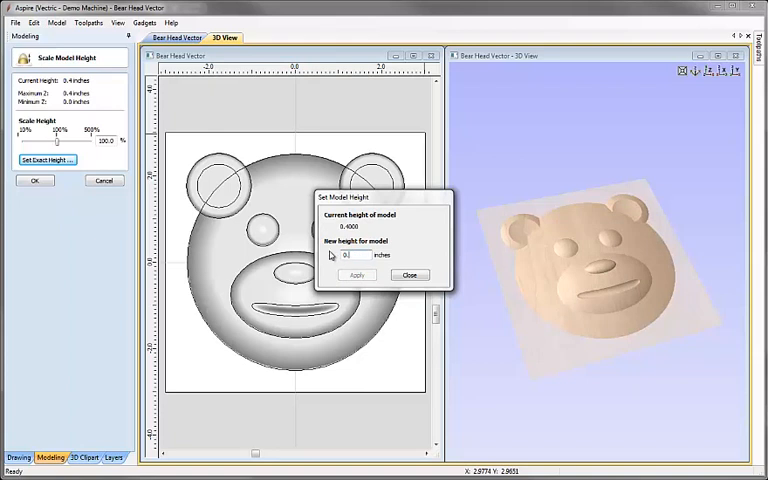
pyautogui.click(357, 275)
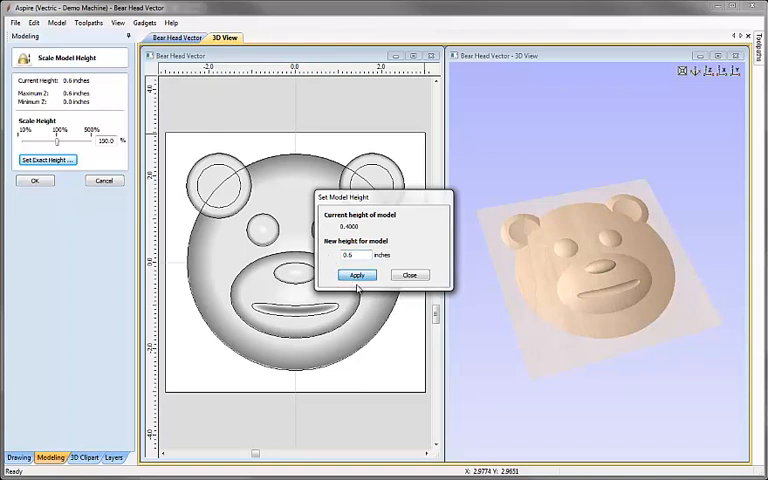
pyautogui.click(357, 275)
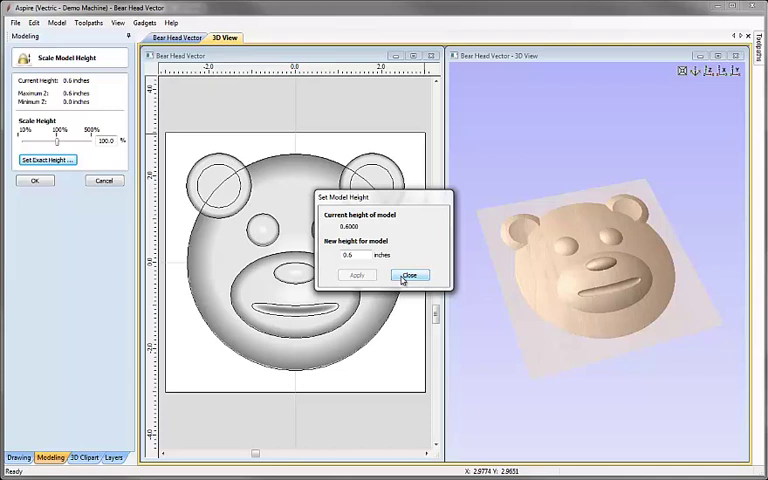
pyautogui.click(410, 275)
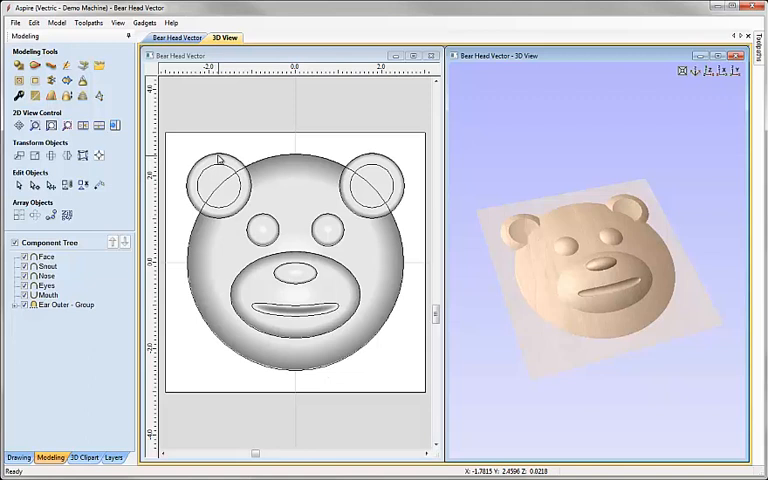
# - Move the selected face and ear circle outlines to Layer 2
pyautogui.click(213, 180)
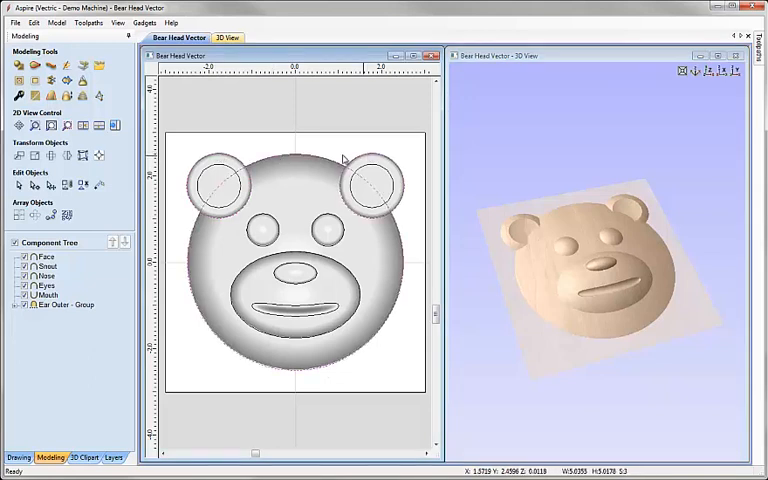
pyautogui.rightClick(343, 160)
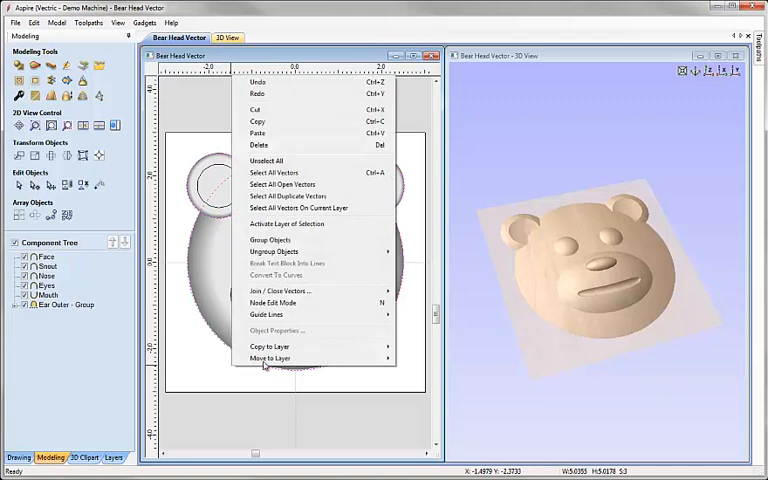
pyautogui.click(271, 358)
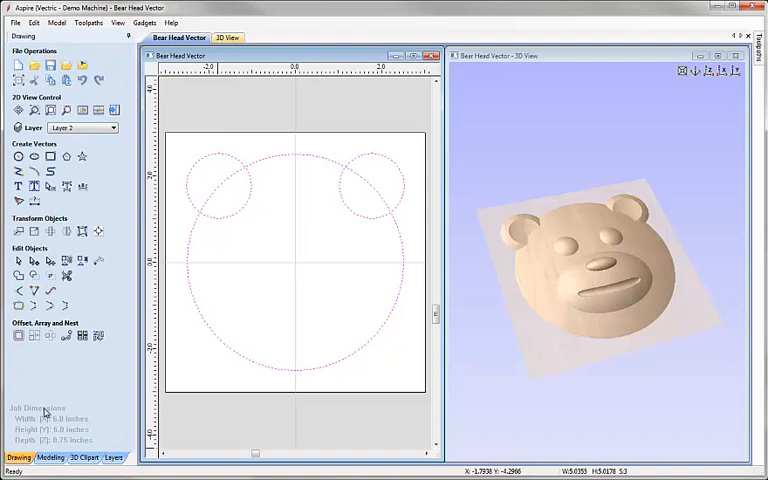
pyautogui.moveTo(311, 330)
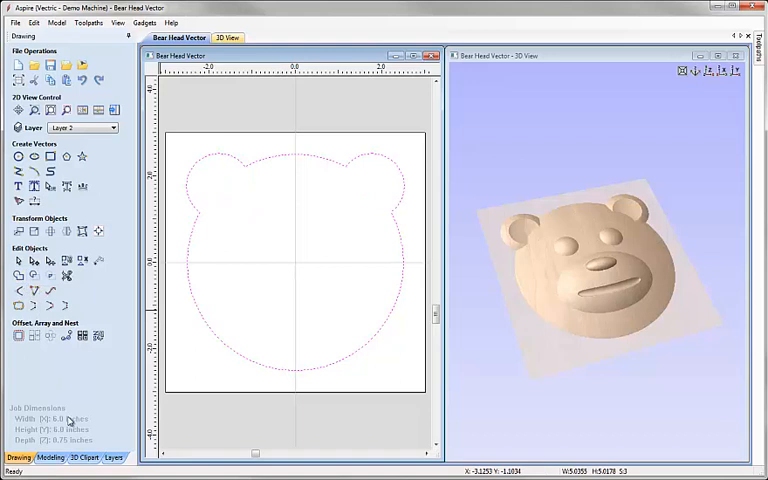
pyautogui.moveTo(167, 340)
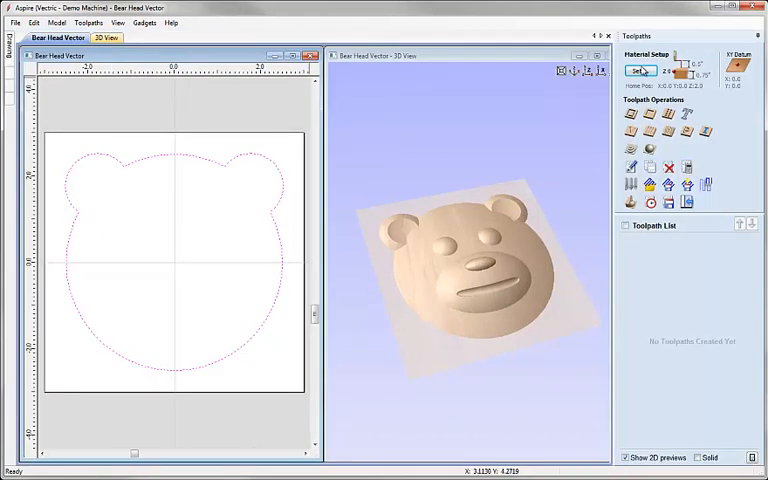
# - Set up the material block with Home Z at 0.5 inches
pyautogui.click(640, 73)
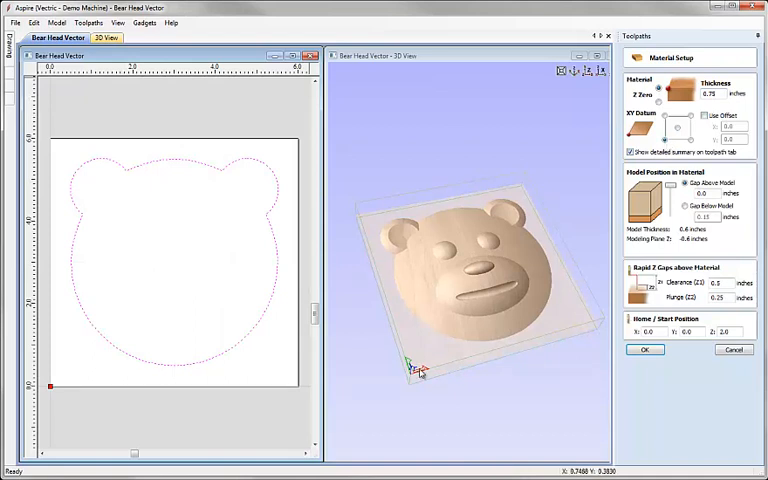
pyautogui.moveTo(414, 375)
pyautogui.write('0.5')
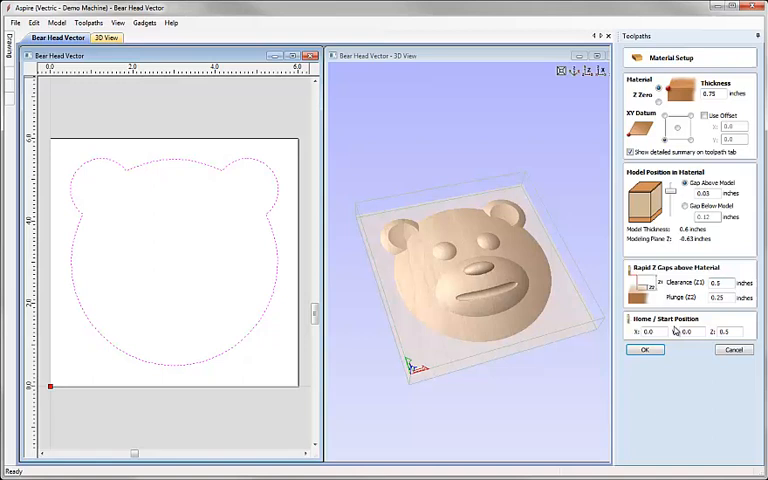
pyautogui.click(646, 349)
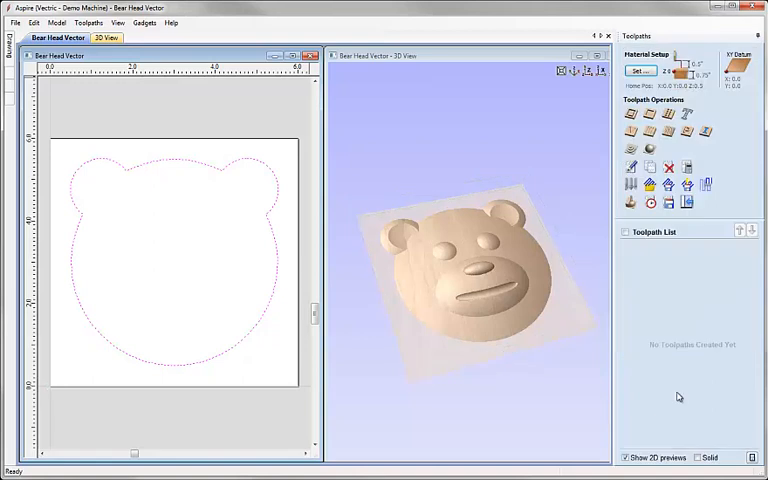
pyautogui.moveTo(275, 193)
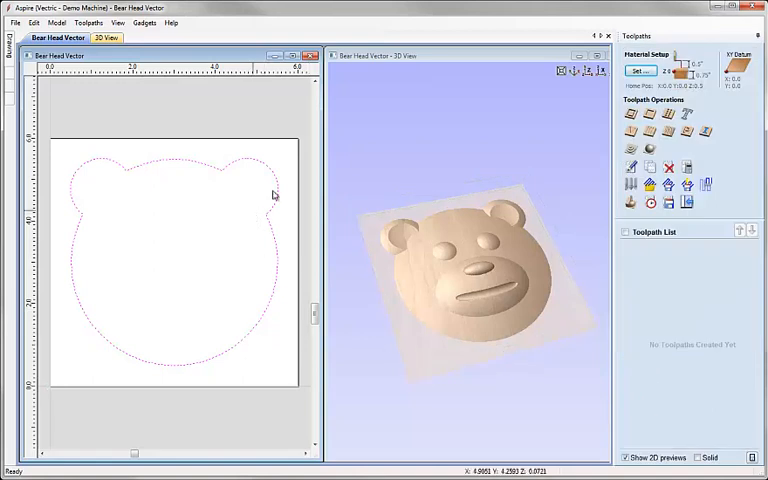
pyautogui.moveTo(629, 289)
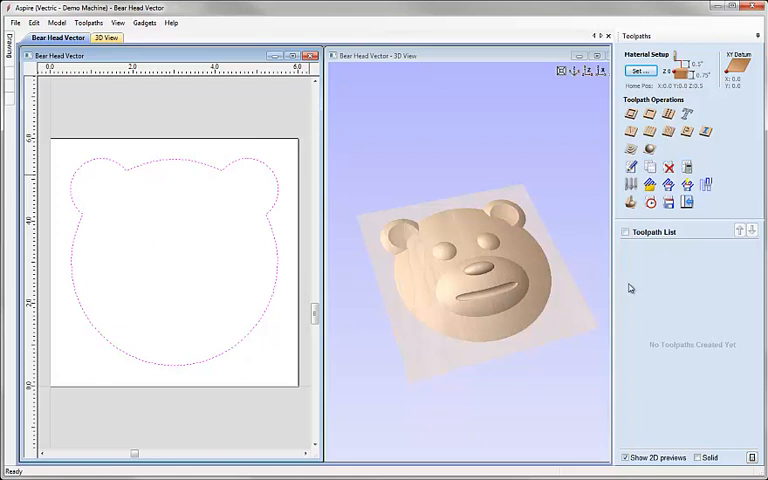
pyautogui.moveTo(630, 150)
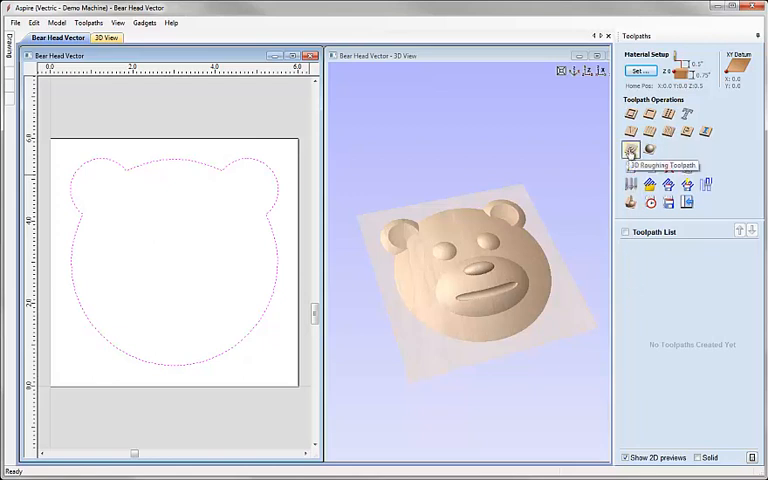
# - Calculate a 3D roughing toolpath named 3D Roughing Bear
pyautogui.click(627, 150)
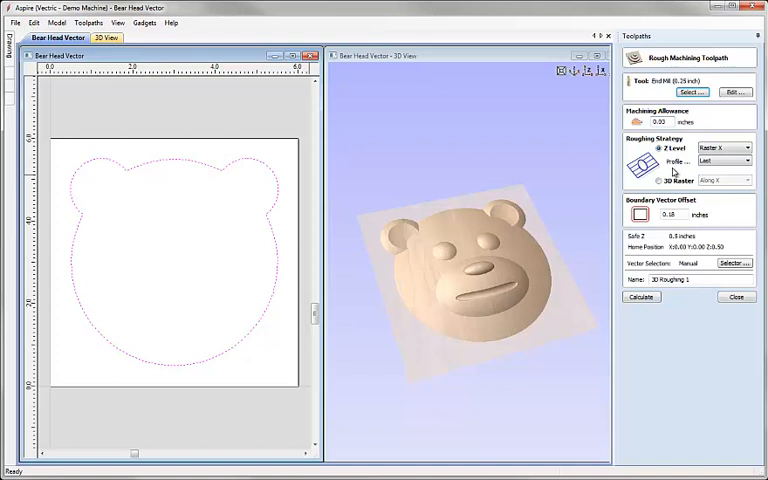
pyautogui.moveTo(567, 286)
pyautogui.write('Bear')
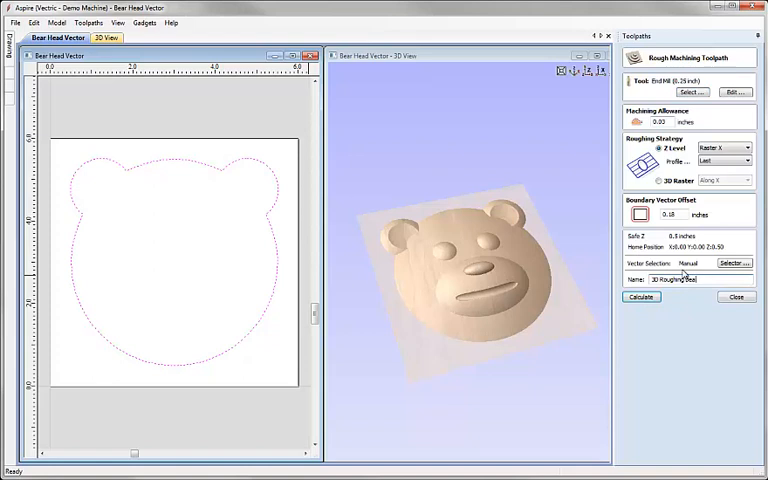
pyautogui.click(639, 297)
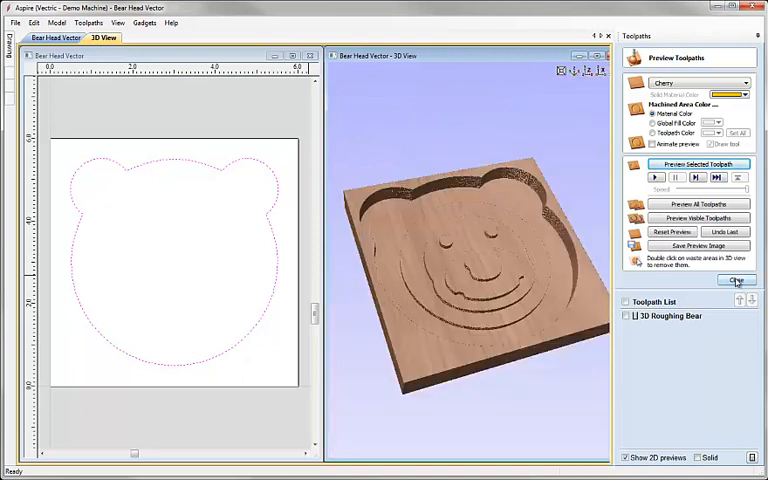
# - Calculate a 3D finishing toolpath named '3D Finish Bear' and preview it maximized in the 3D view
pyautogui.click(734, 281)
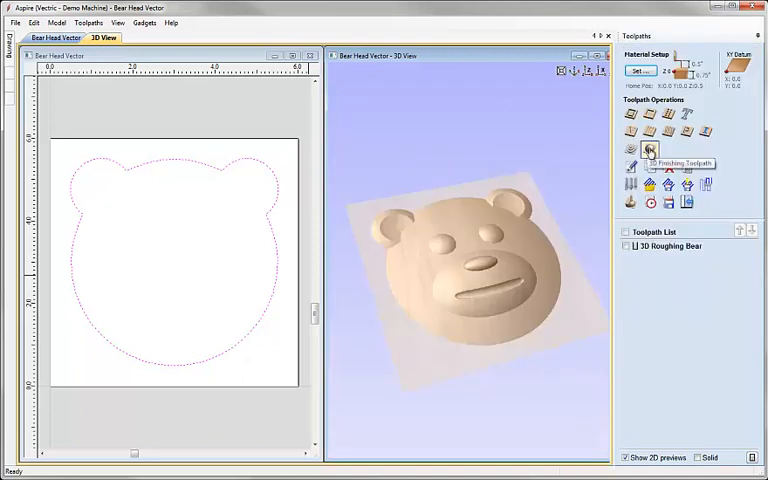
pyautogui.click(641, 151)
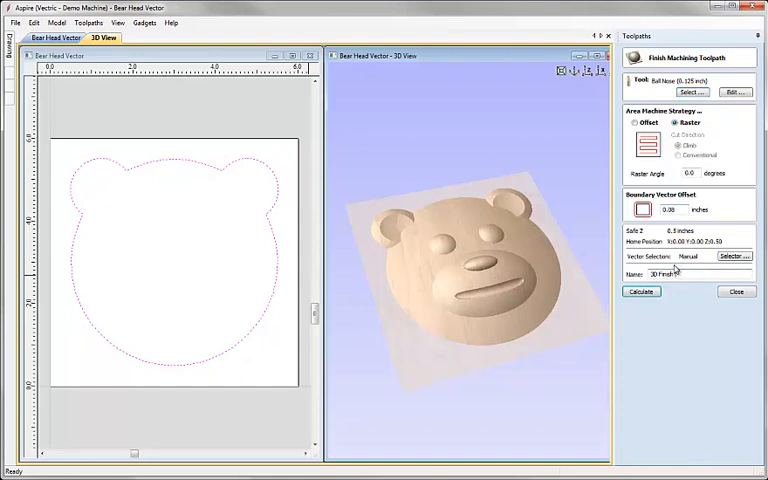
pyautogui.click(639, 291)
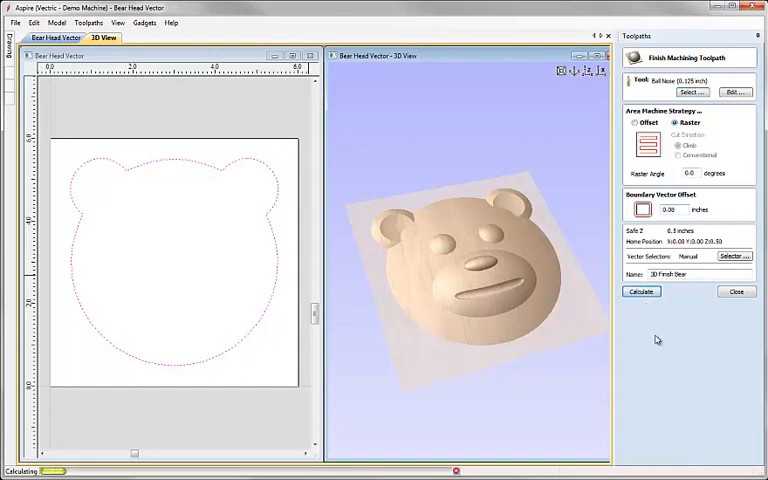
pyautogui.click(640, 291)
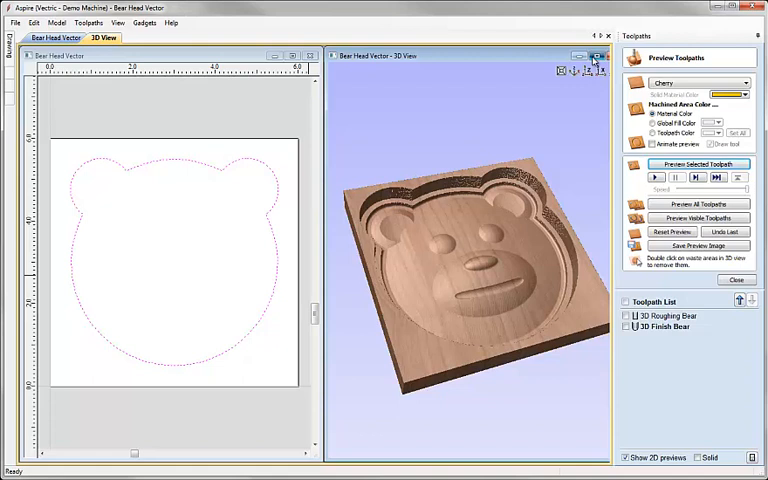
pyautogui.click(593, 44)
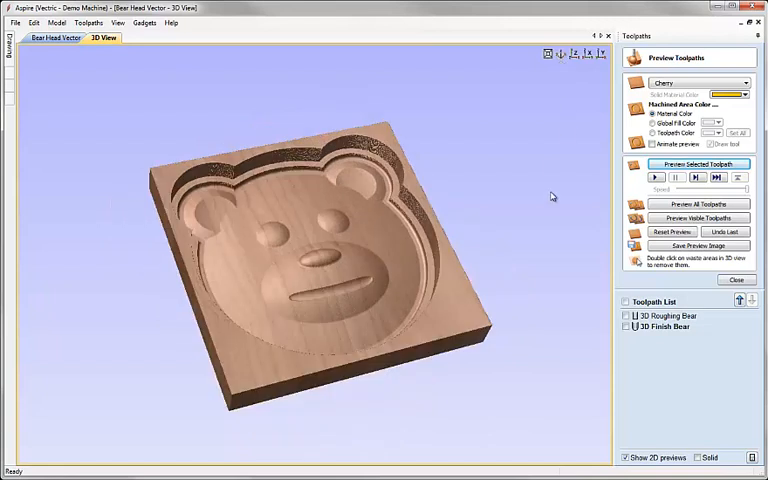
pyautogui.moveTo(562, 202)
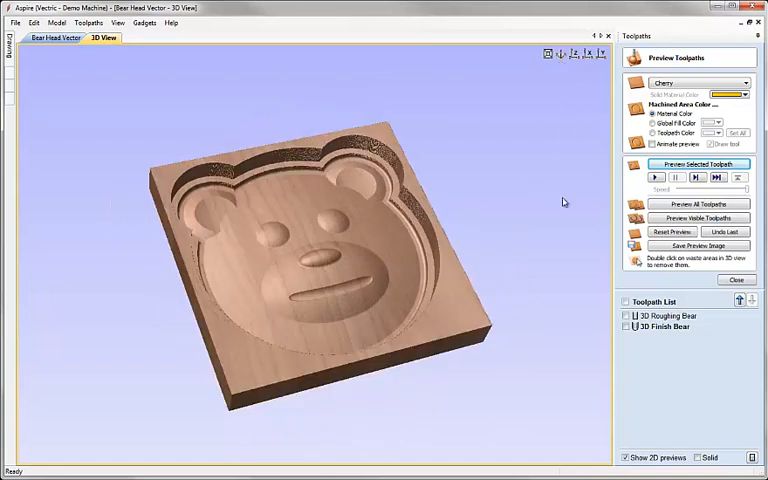
# - Close the preview and tile the 2D and 3D views vertically side by side
pyautogui.click(736, 279)
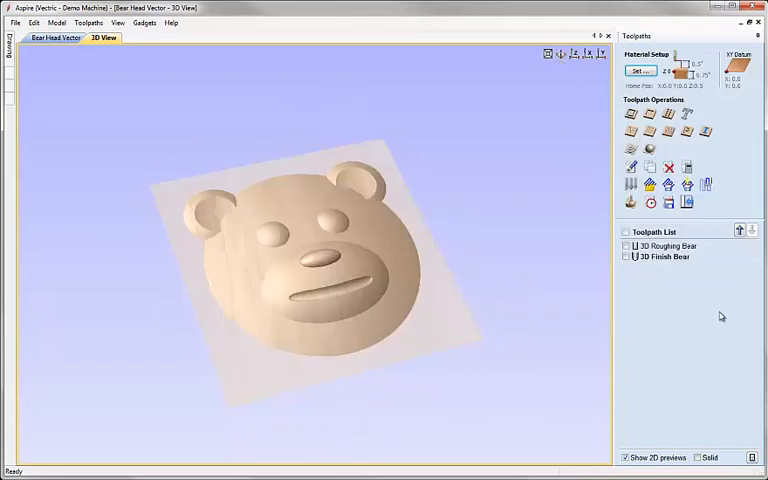
pyautogui.click(117, 24)
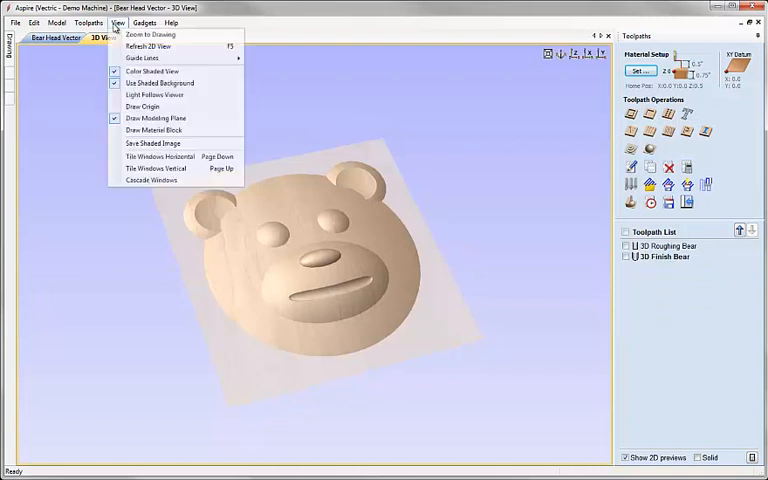
pyautogui.click(166, 156)
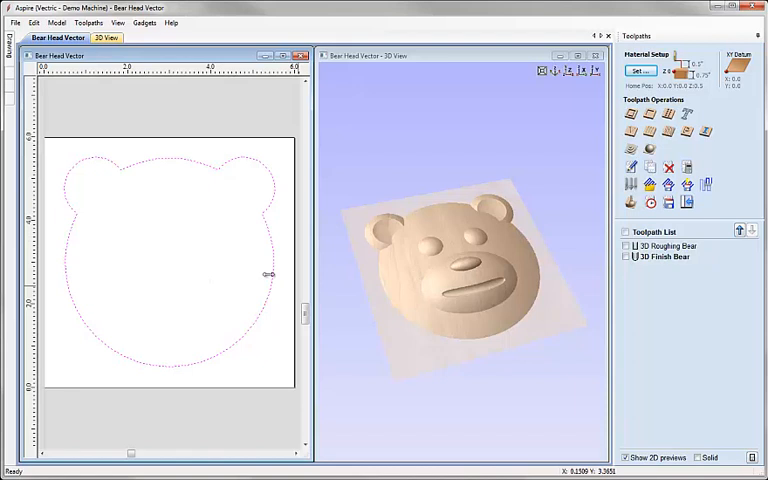
pyautogui.moveTo(156, 163)
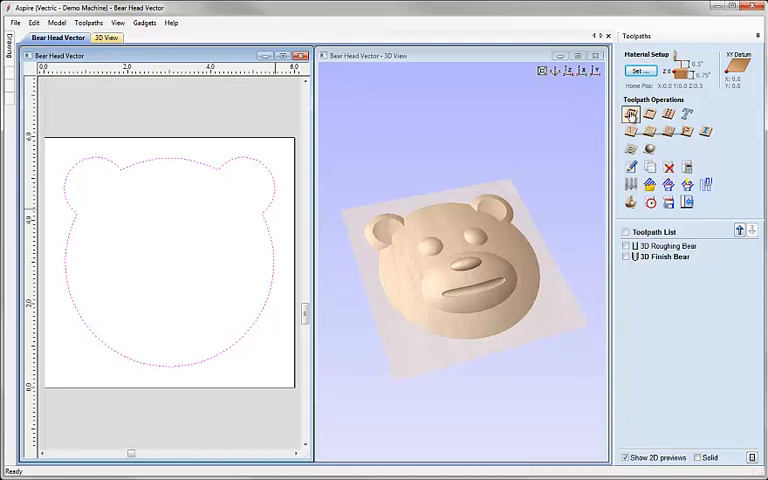
# - Calculate the 'Profile Bear Cut Out' profile toolpath with three tabs along the bear outline
pyautogui.click(627, 120)
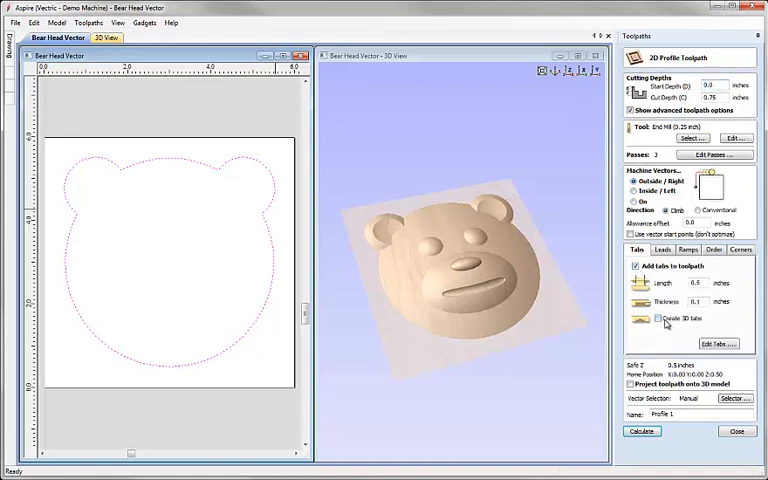
pyautogui.click(712, 343)
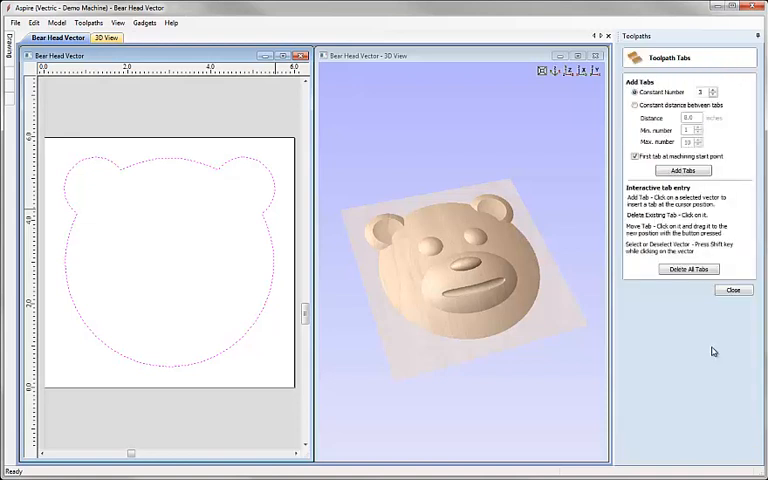
pyautogui.click(685, 170)
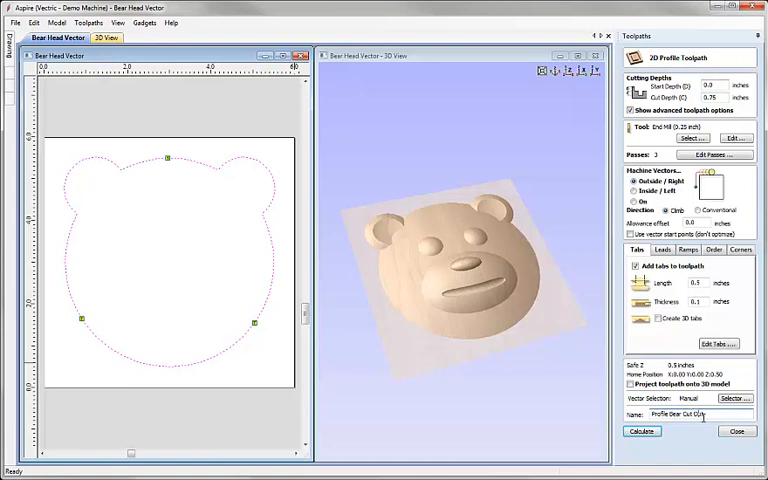
pyautogui.click(638, 430)
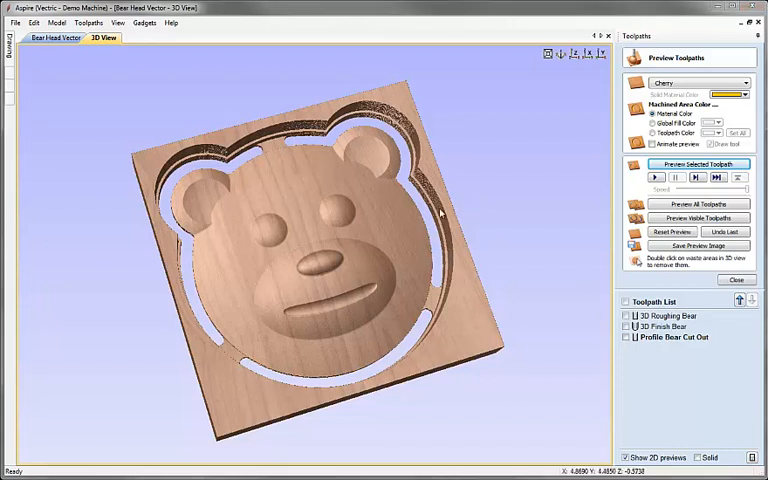
# - Close the preview and bring up G-code saving for 3D Roughing Bear, cancelling the Save As dialog
pyautogui.click(734, 279)
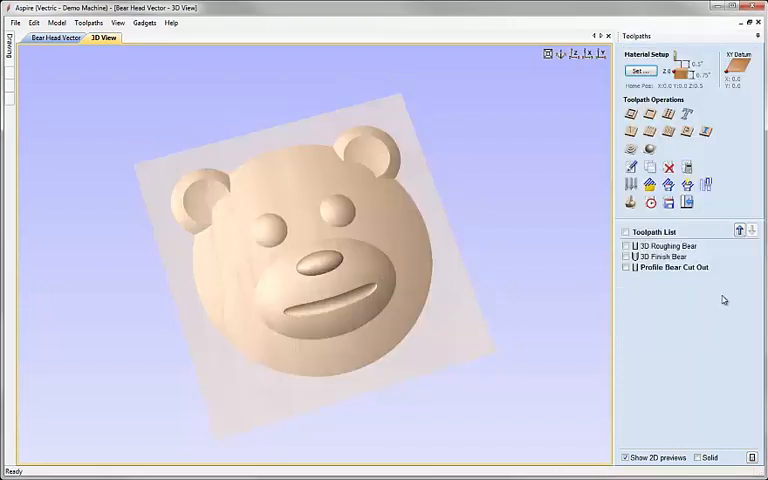
pyautogui.moveTo(670, 217)
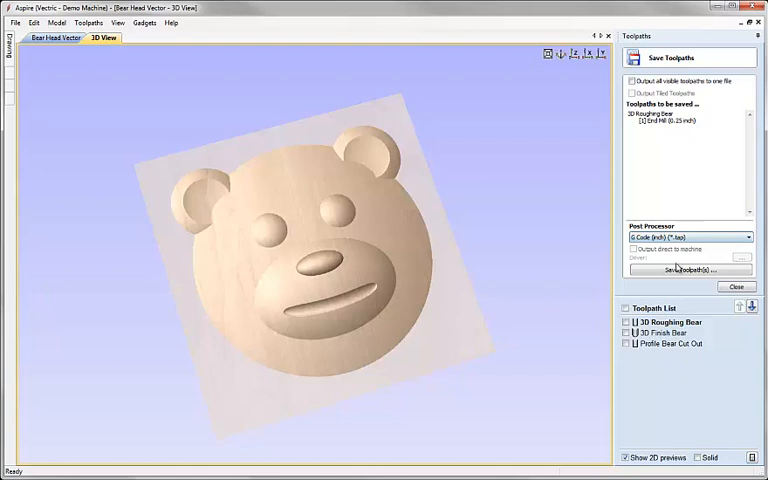
pyautogui.click(690, 271)
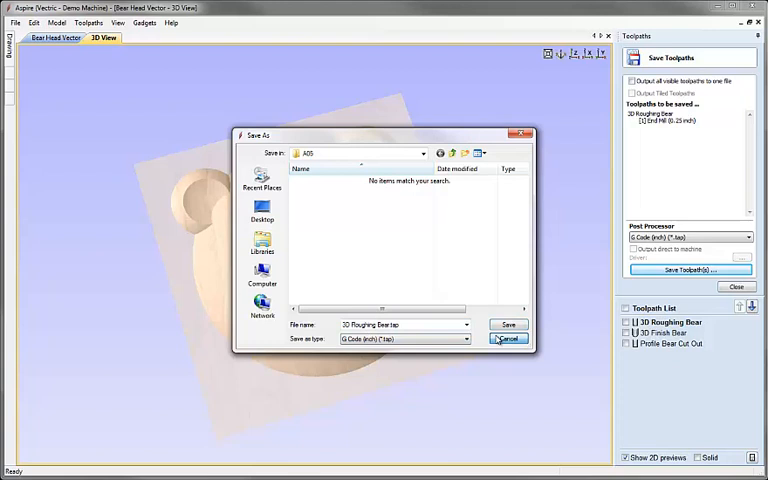
pyautogui.click(508, 338)
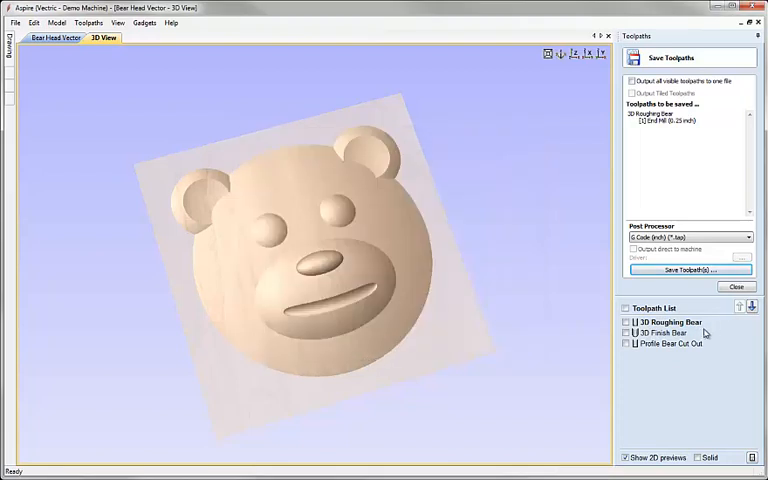
pyautogui.moveTo(708, 390)
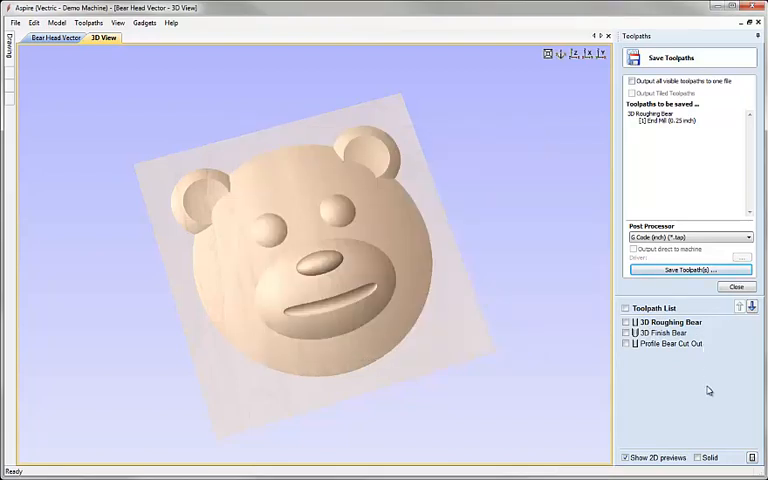